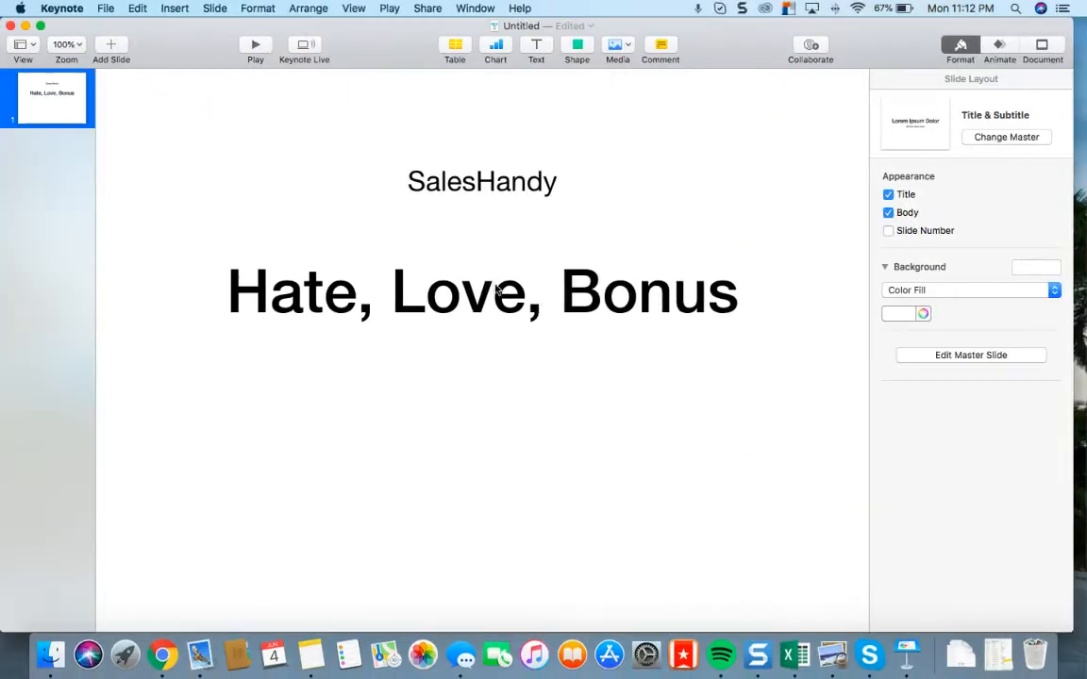
mouse_move(316, 317)
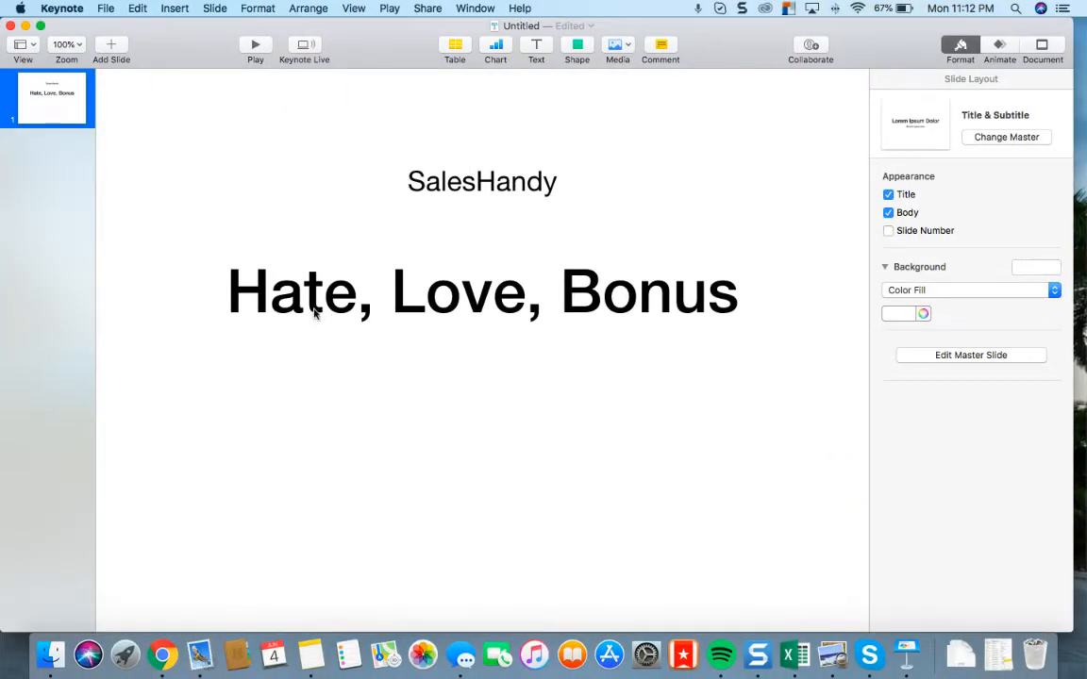
mouse_move(637, 292)
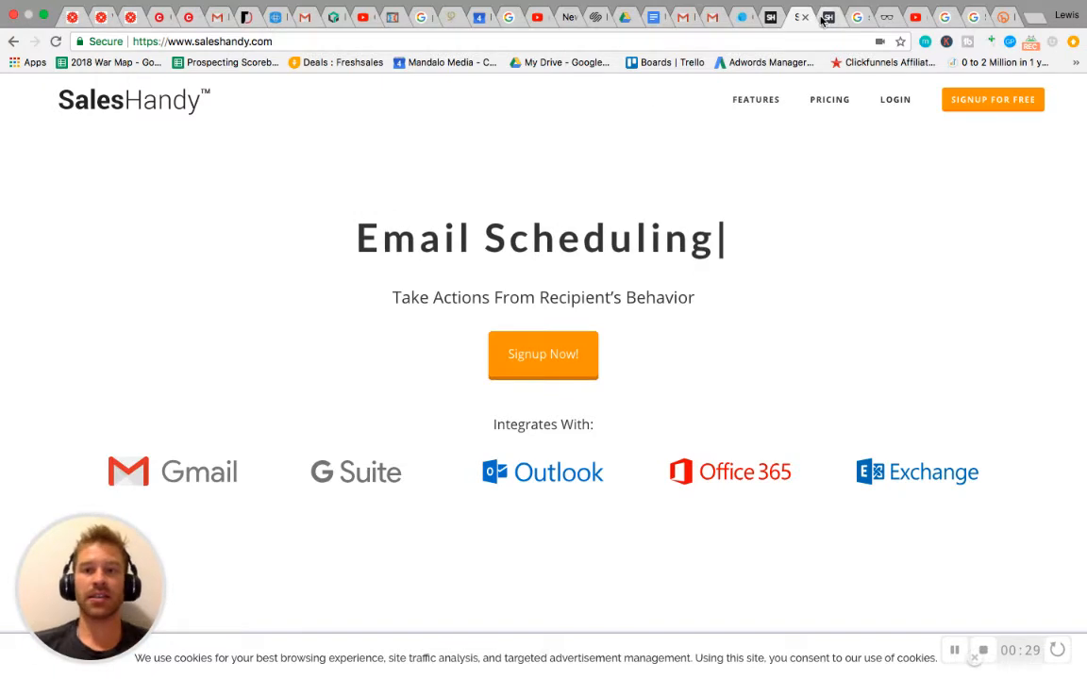
- Review the Free, Regular, Plus and Enterprise plan cards and their feature comparison table
left_click(828, 99)
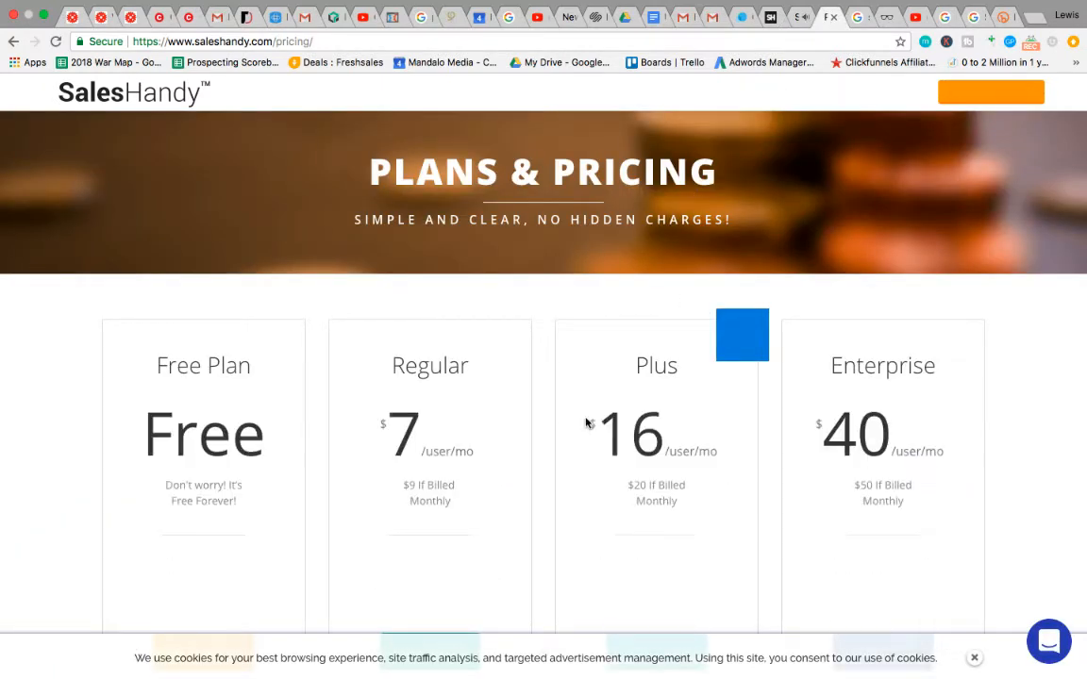
scroll("down", 3)
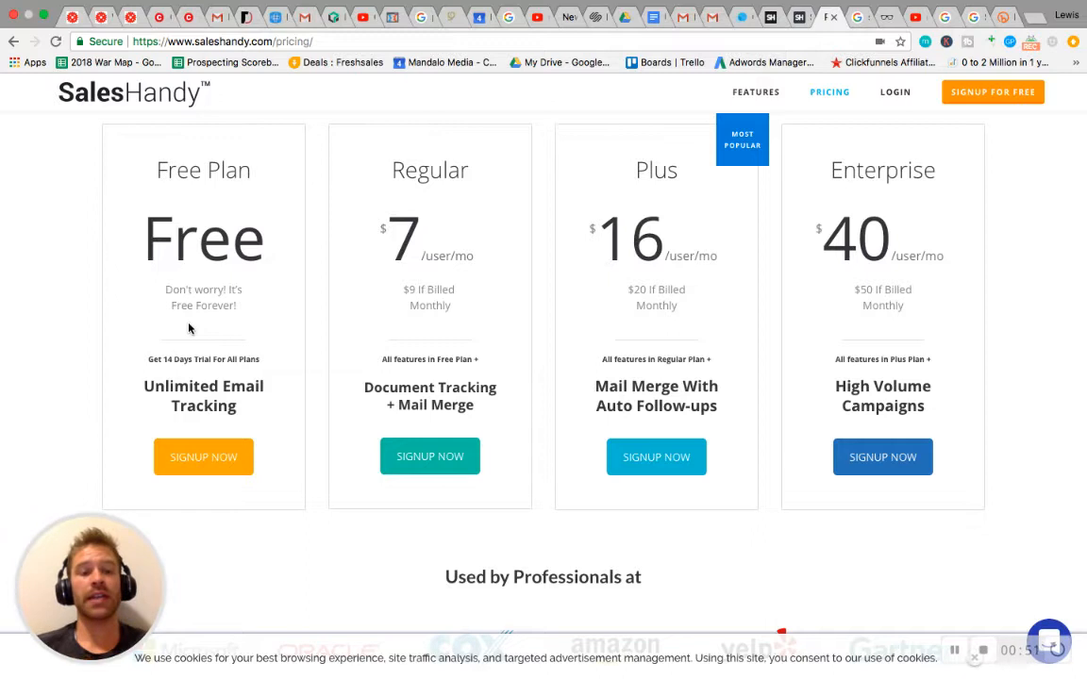
mouse_move(346, 388)
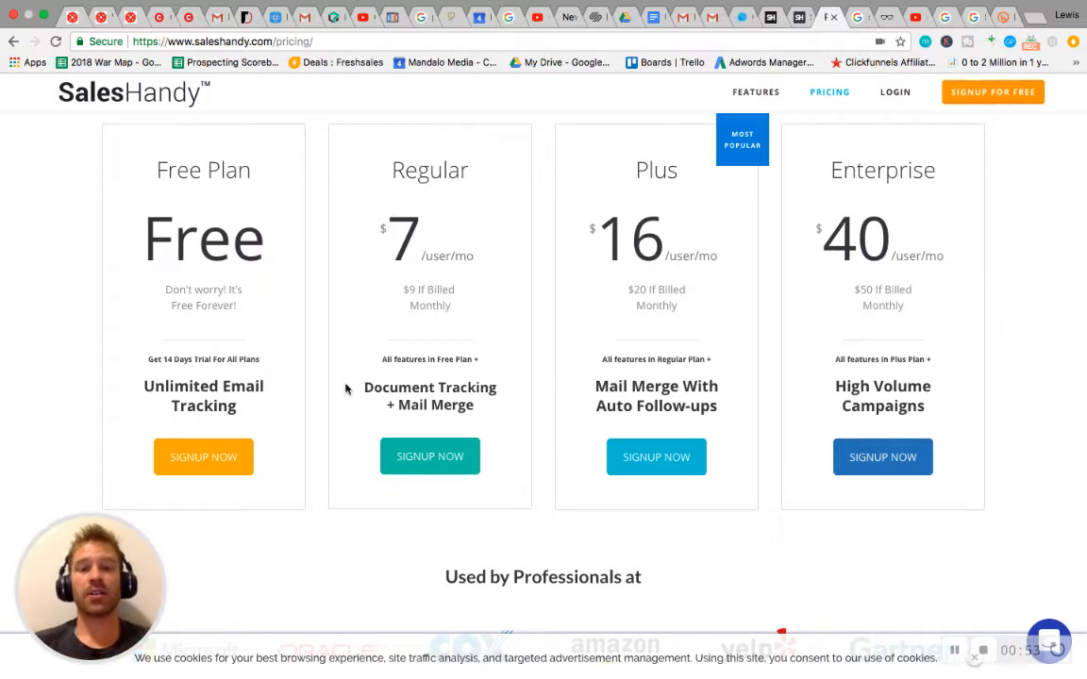
scroll("down", 3)
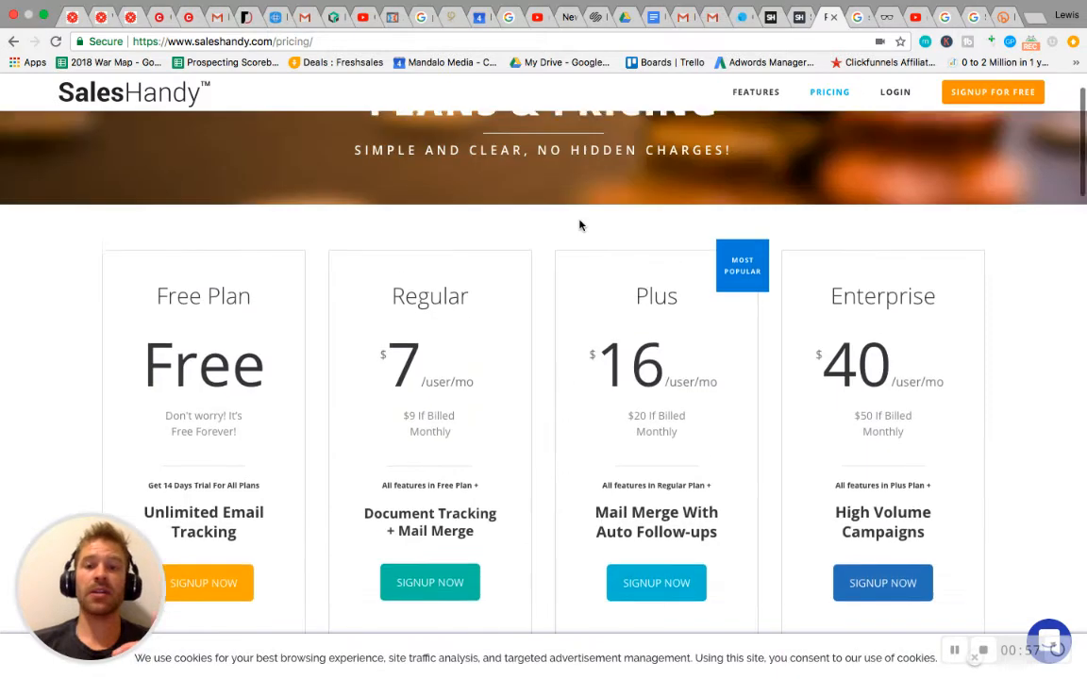
scroll("down", 3)
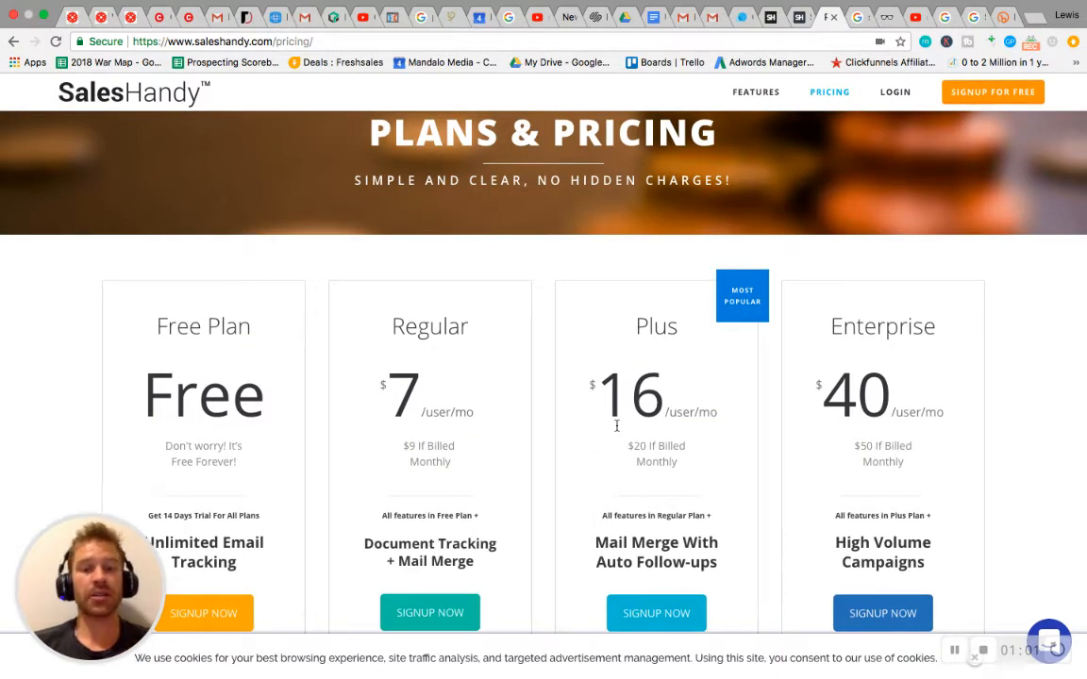
mouse_move(622, 439)
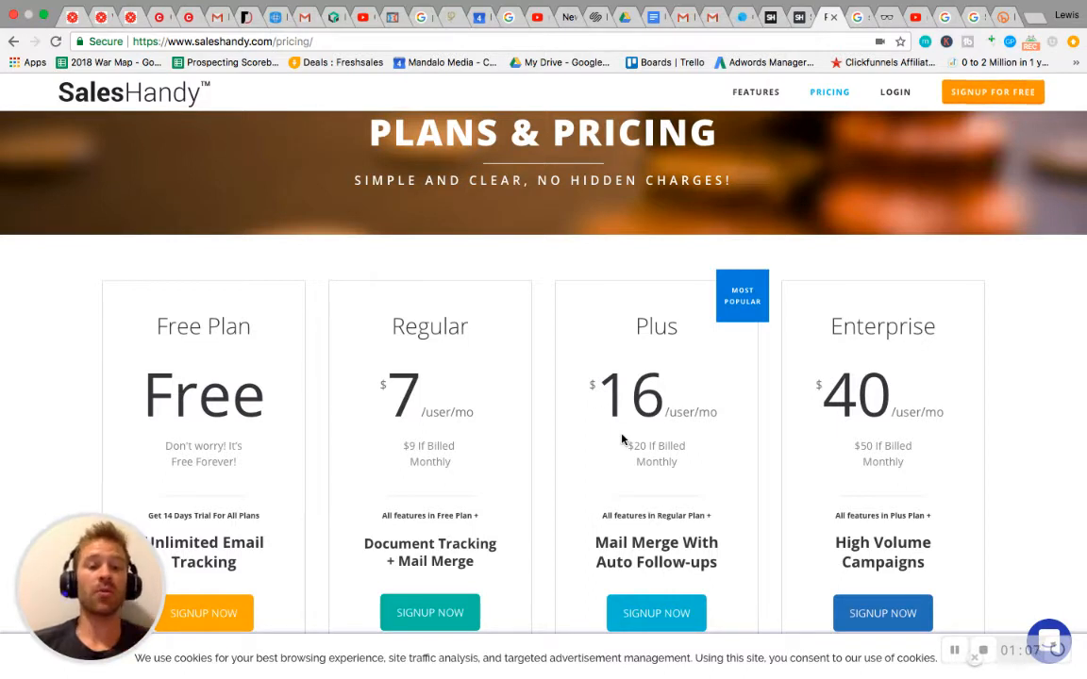
scroll("down", 3)
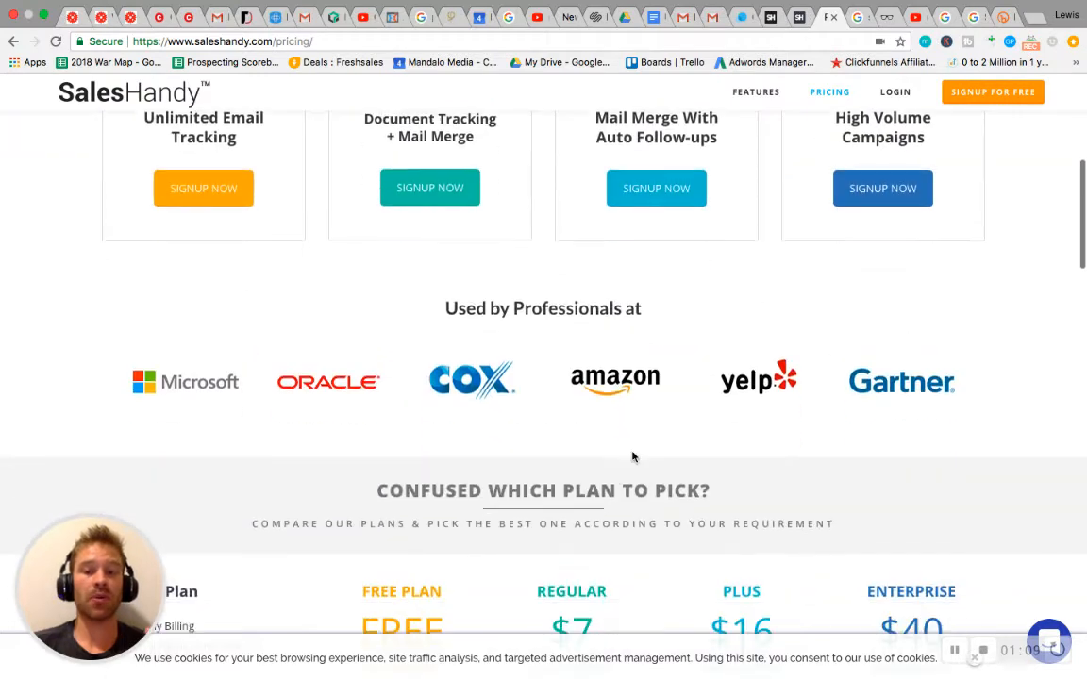
scroll("up", 3)
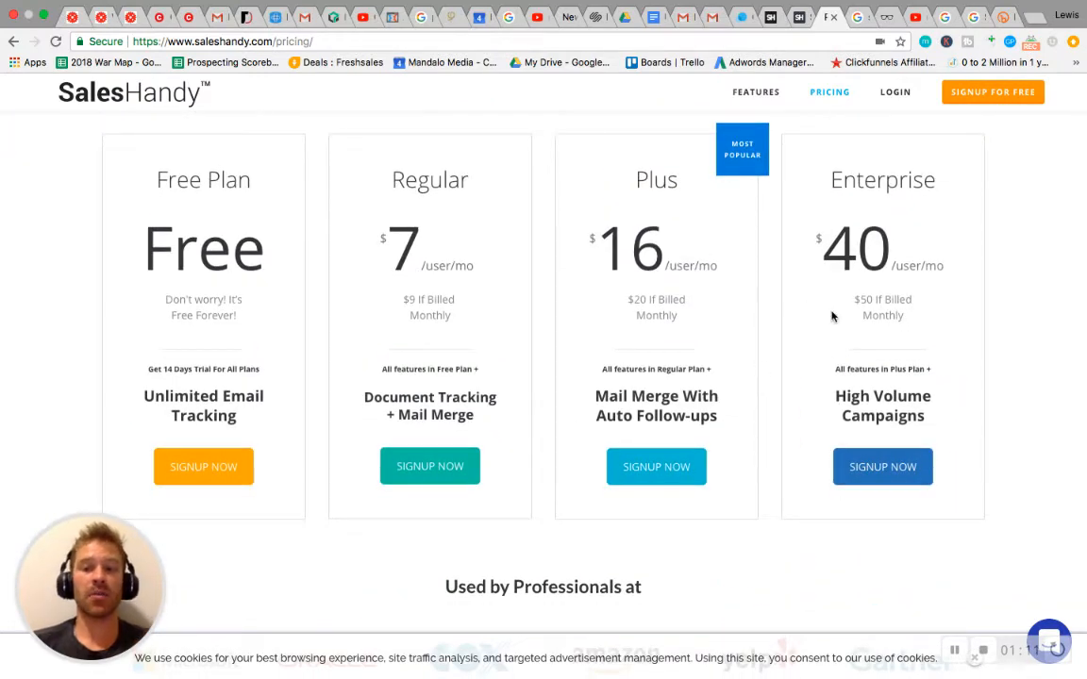
scroll("down", 3)
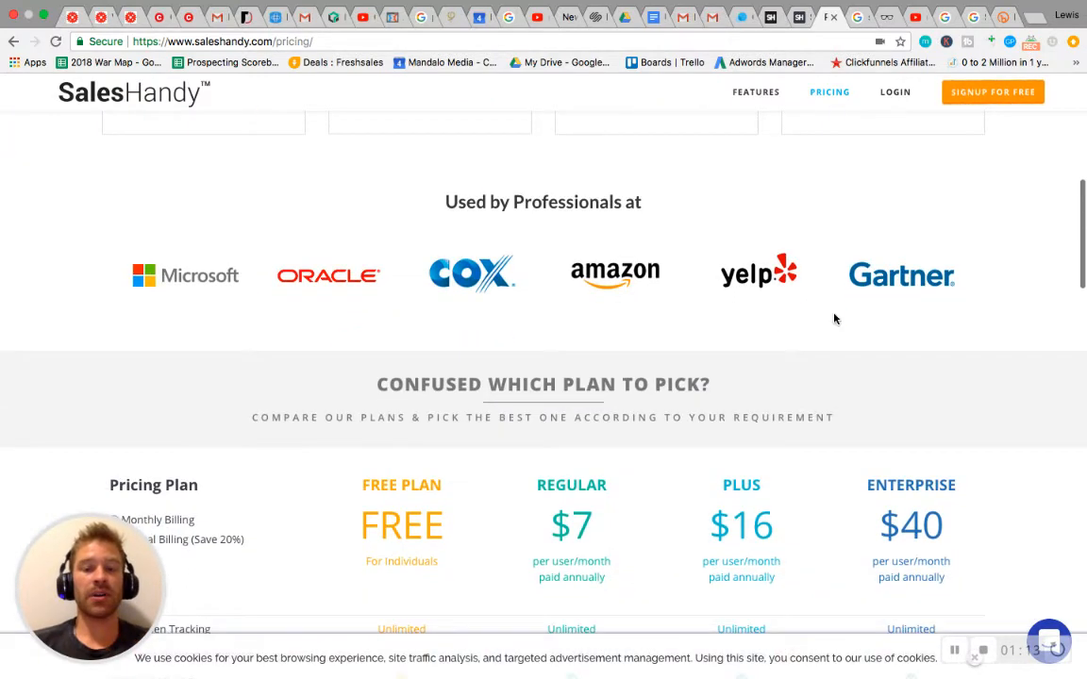
scroll("down", 3)
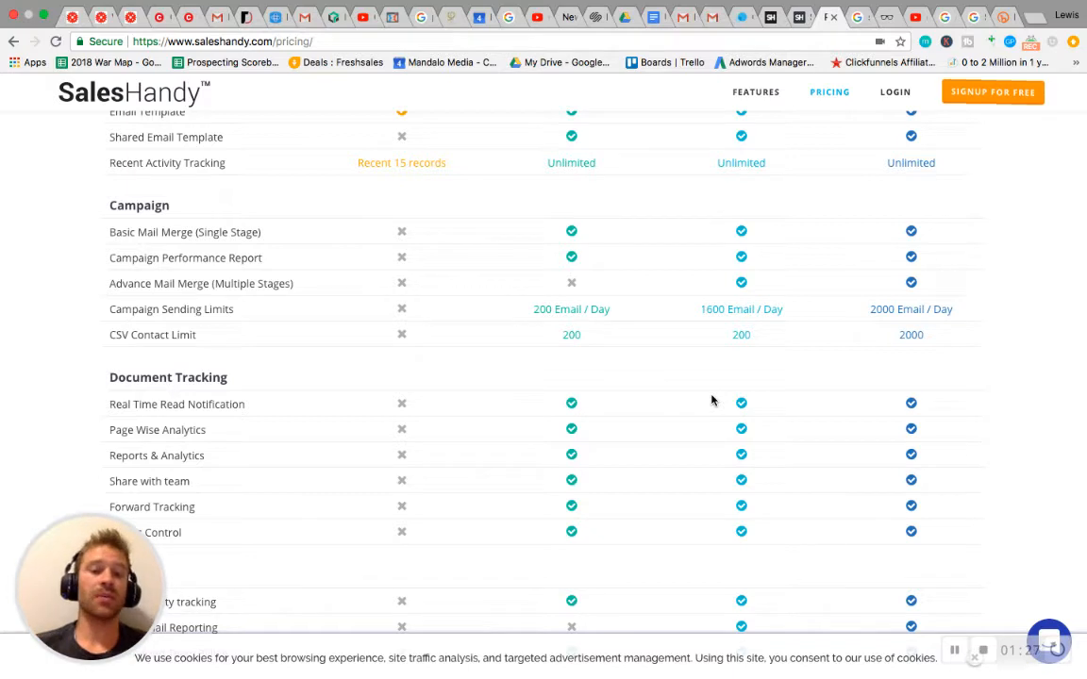
mouse_move(709, 308)
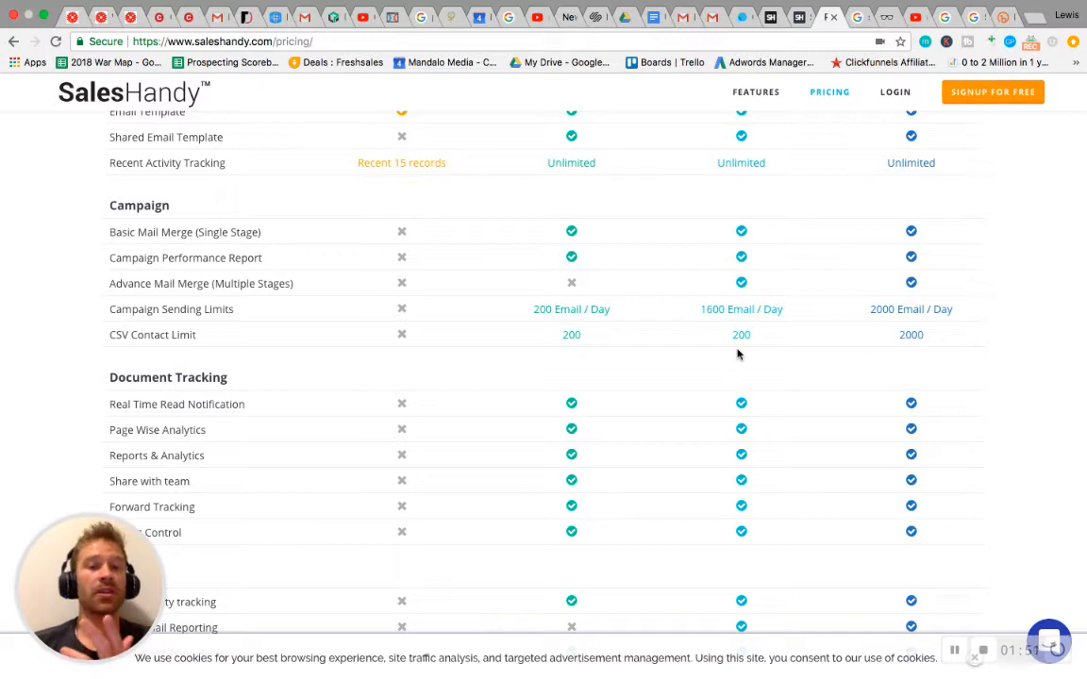
mouse_move(754, 311)
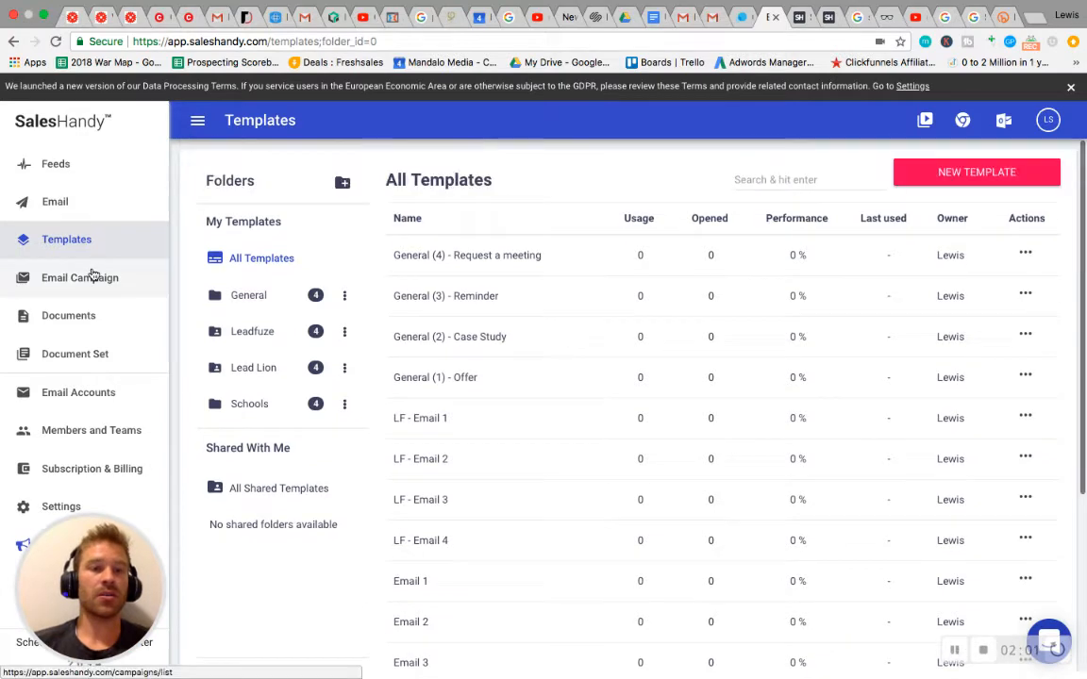
mouse_move(68, 315)
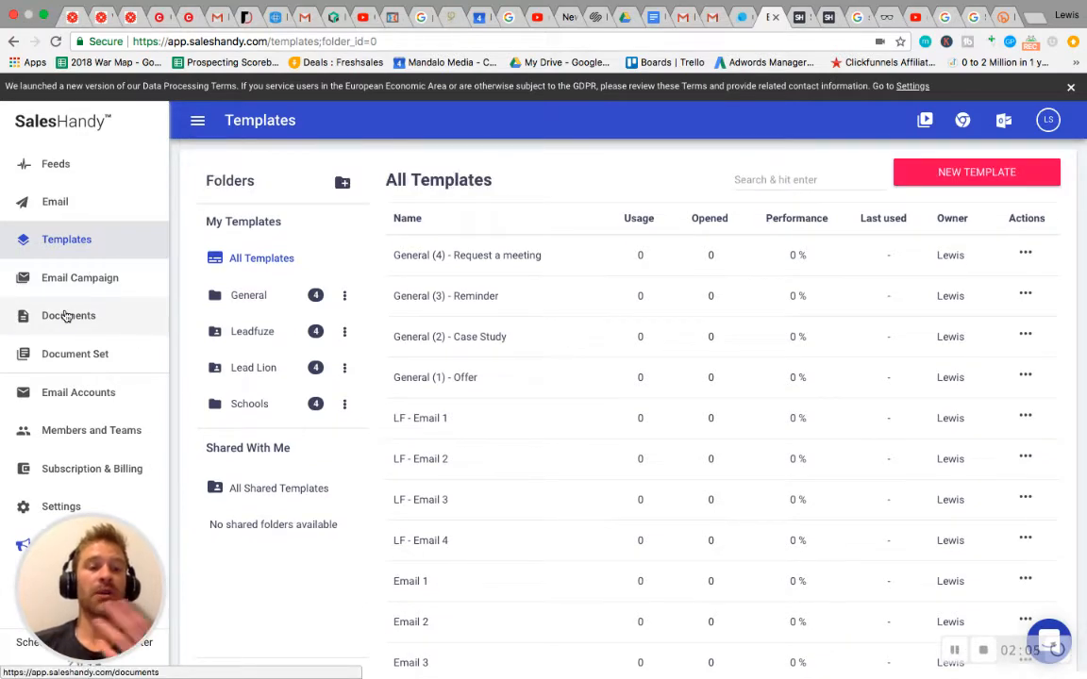
- Check the empty Documents area, then view the finished email campaigns with open and reply rates
left_click(68, 315)
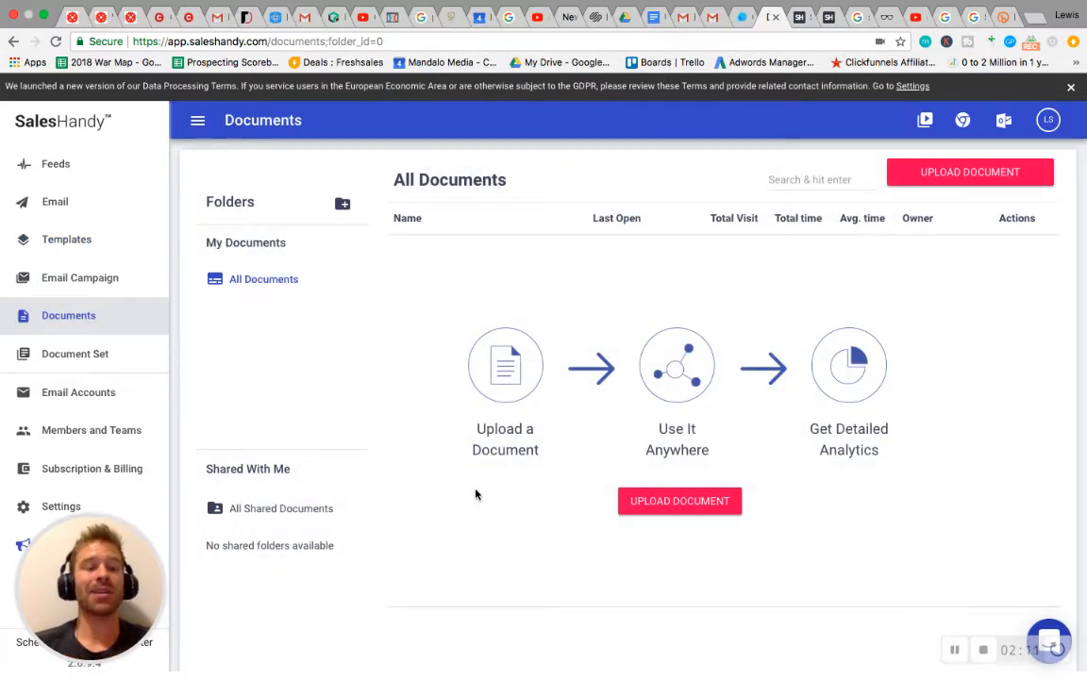
mouse_move(450, 448)
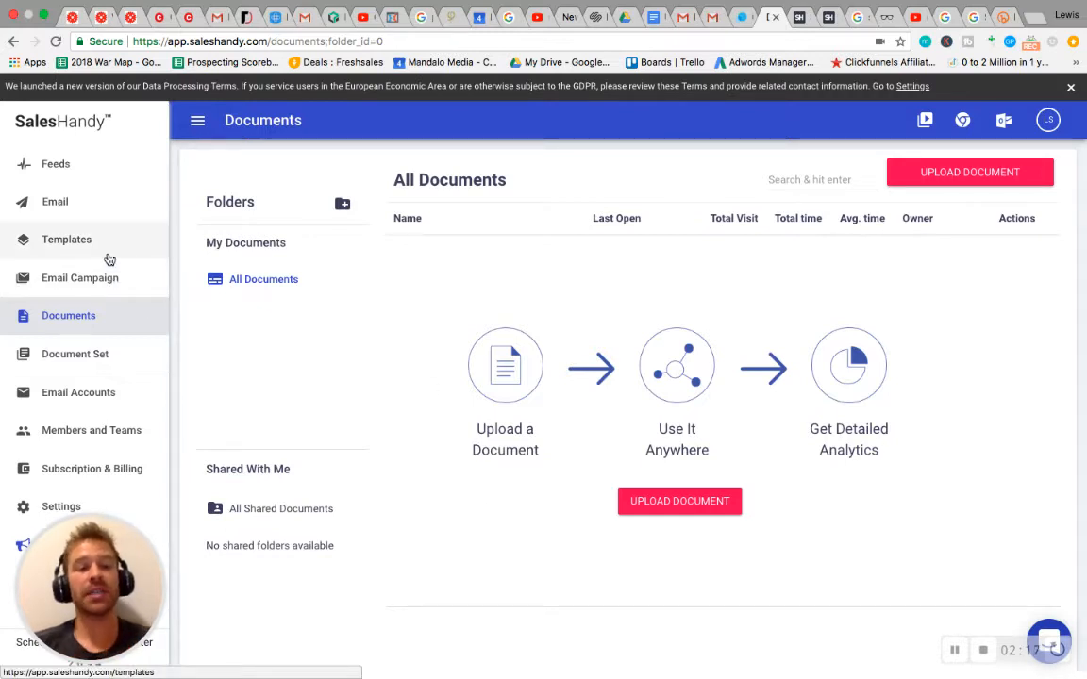
left_click(79, 278)
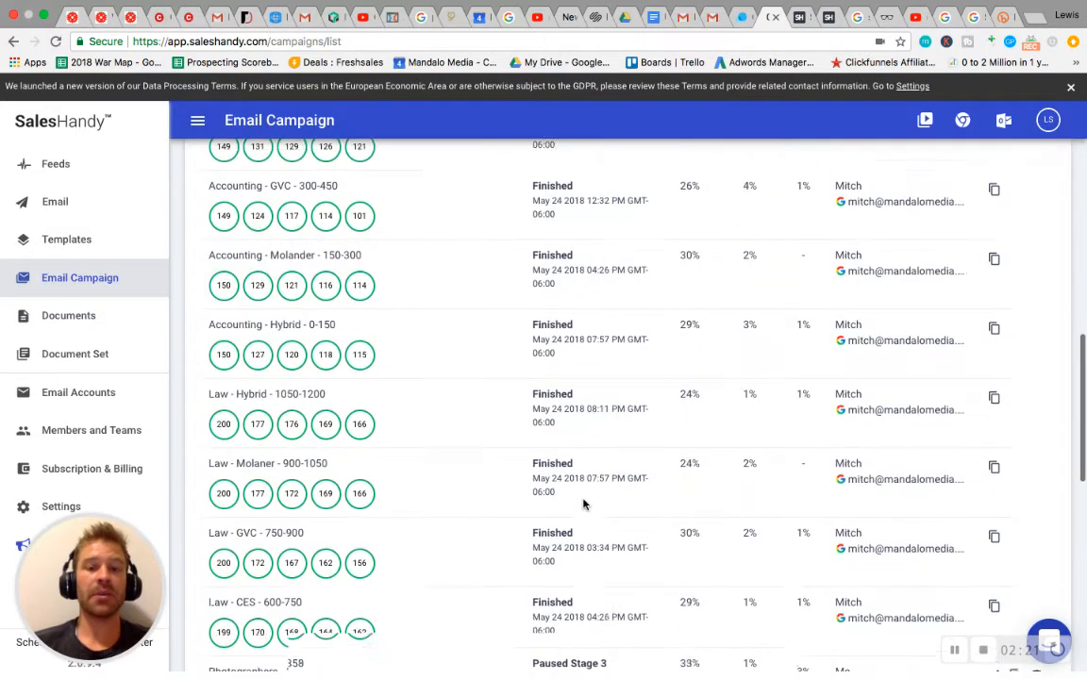
- Scroll past the campaign list to the Feeds page of recent prospect email opens
scroll("down", 3)
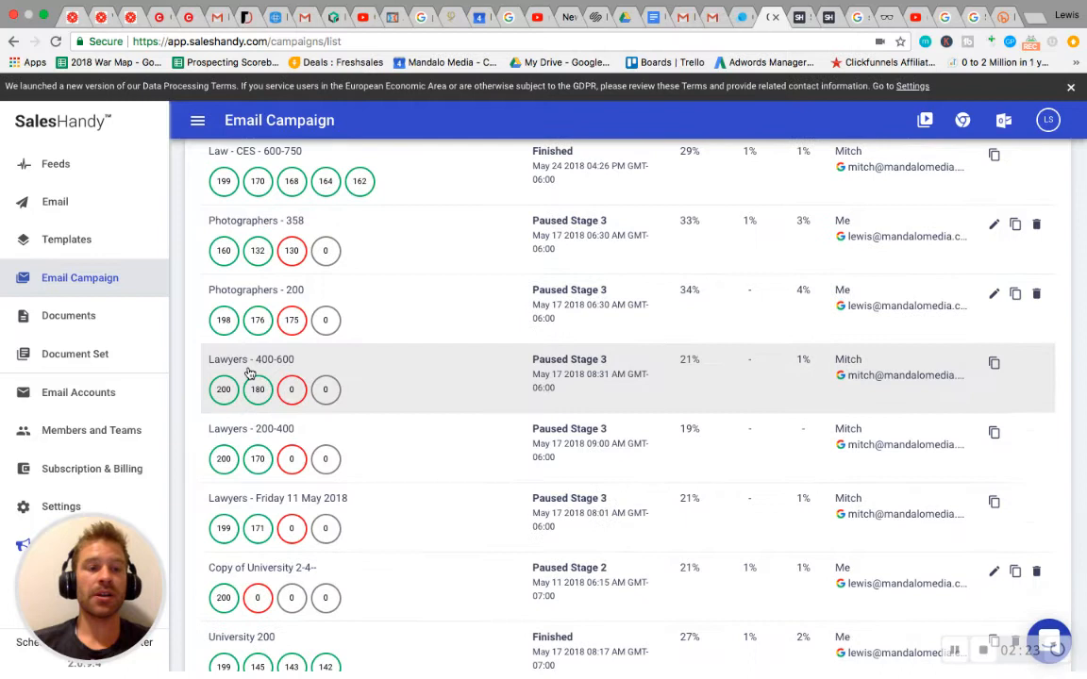
scroll("down", 3)
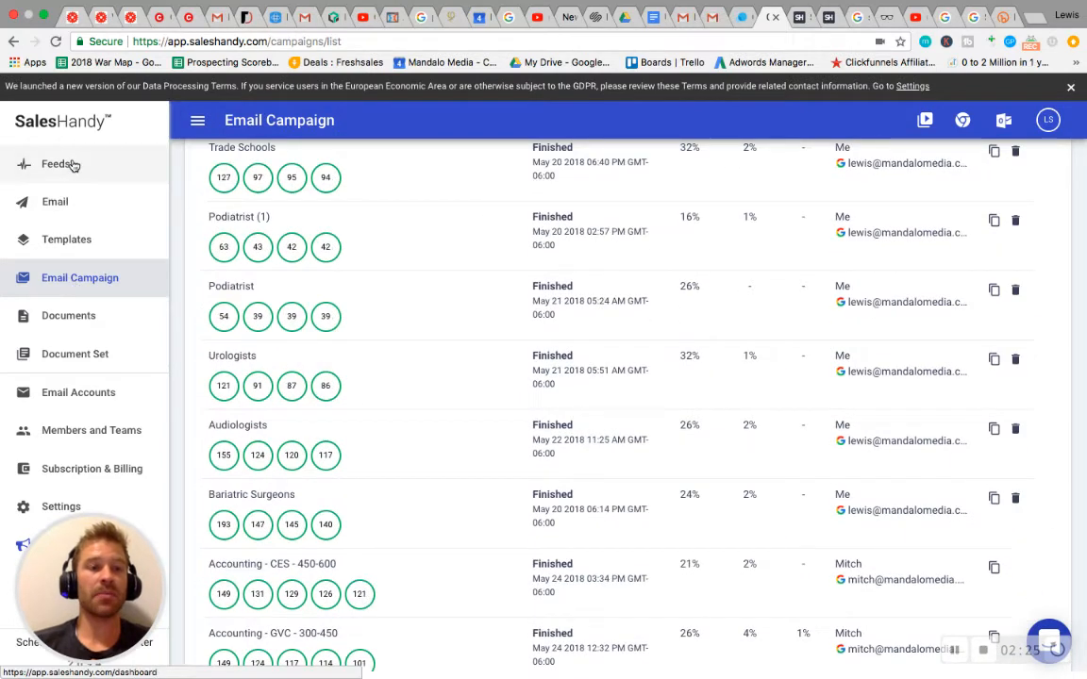
left_click(56, 163)
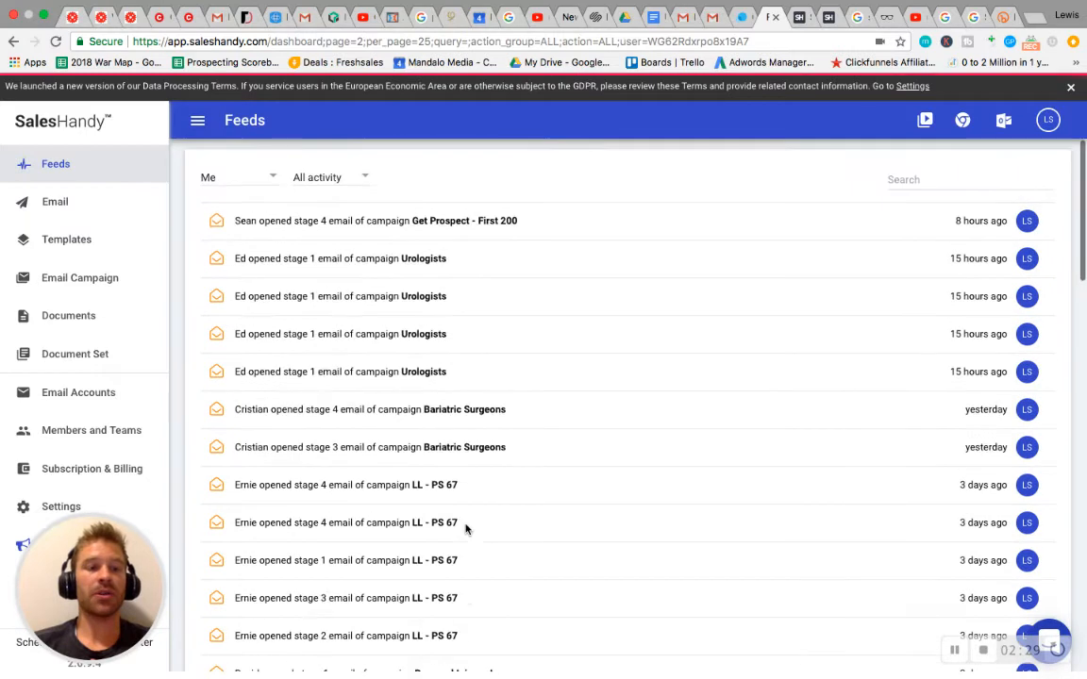
mouse_move(116, 418)
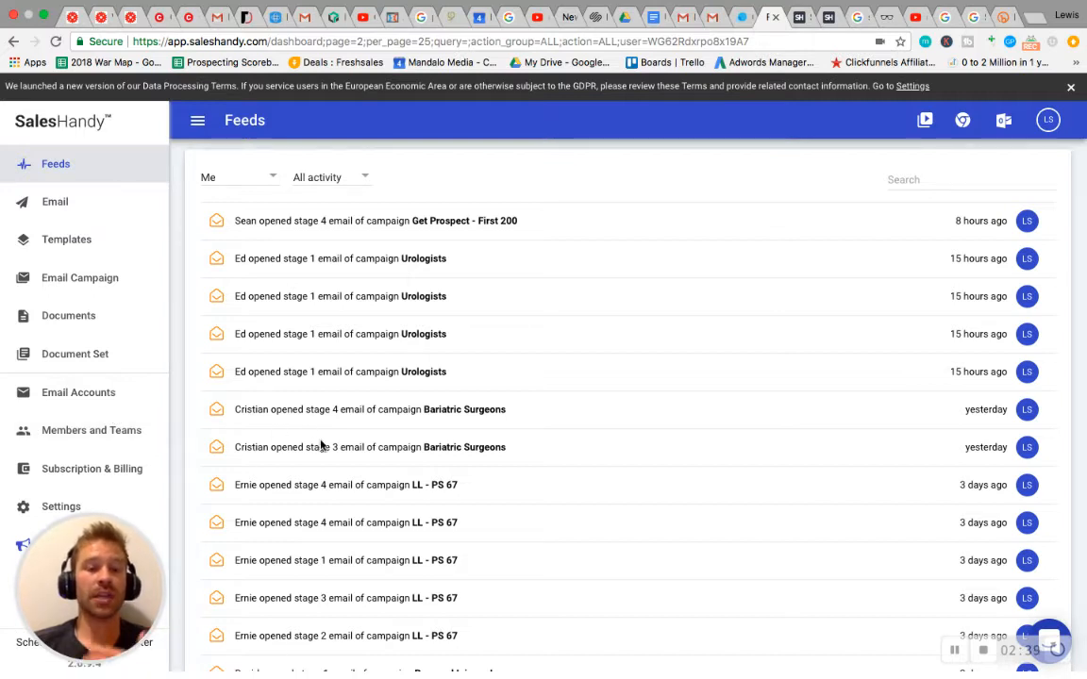
- Scroll the feed to older opens, including repeated Bariatric Surgeons opens
scroll("down", 3)
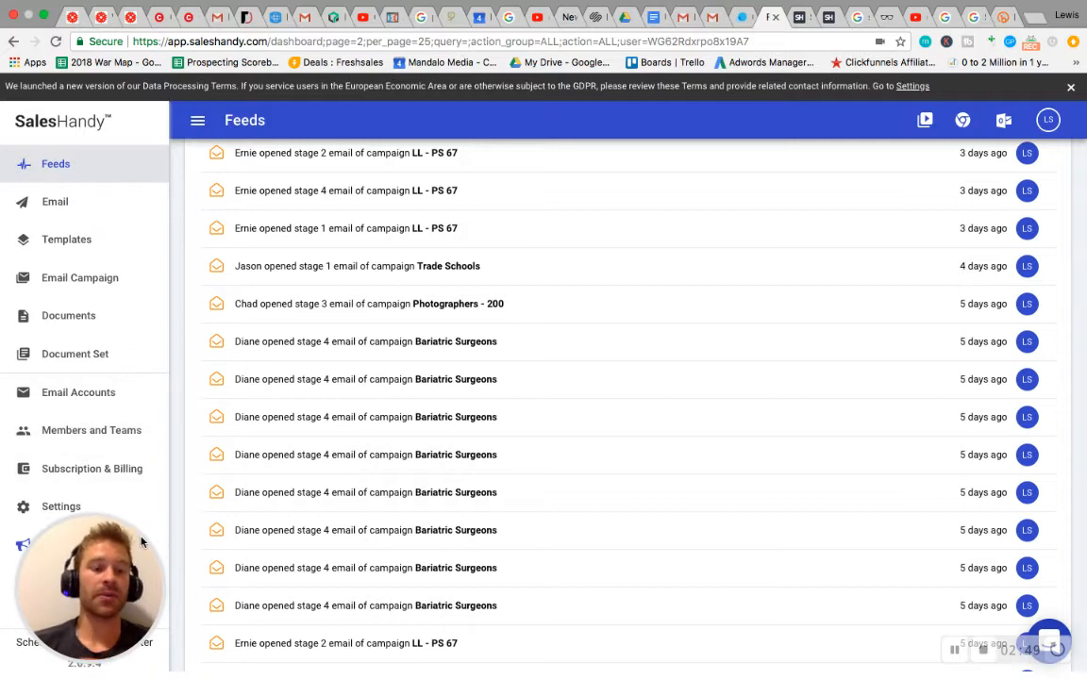
mouse_move(233, 545)
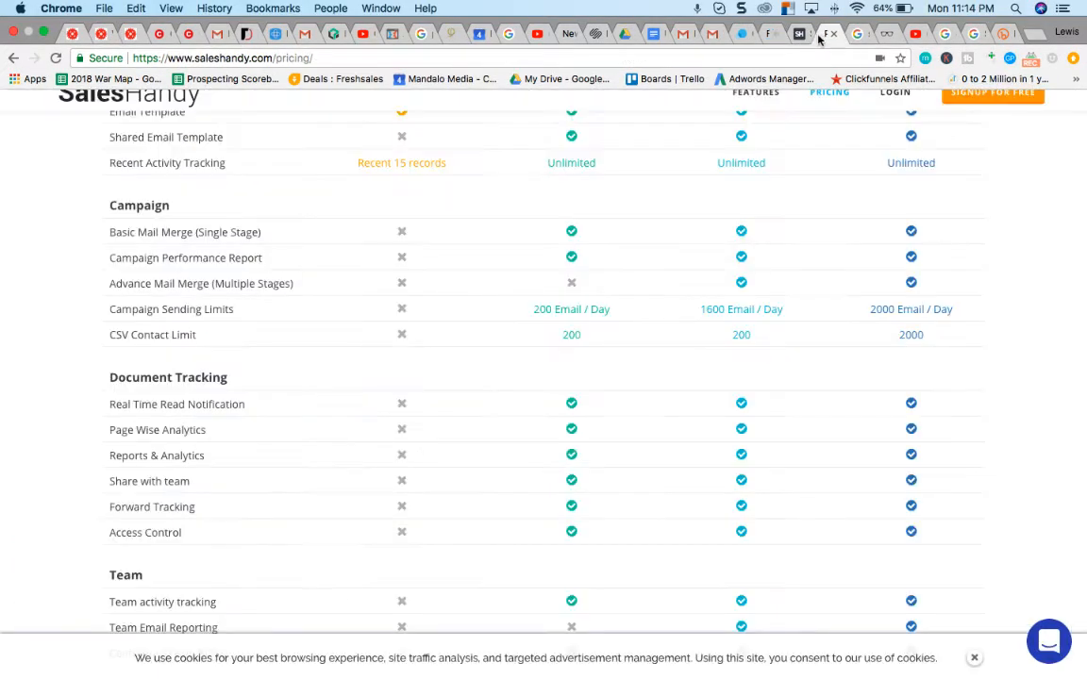
scroll("up", 3)
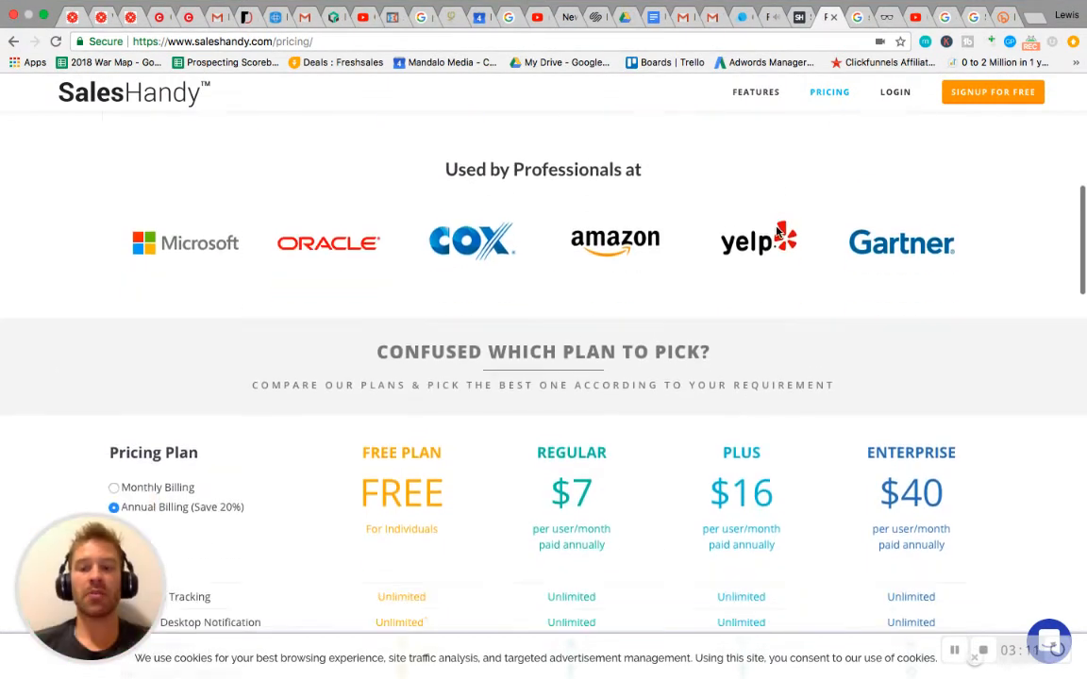
scroll("down", 3)
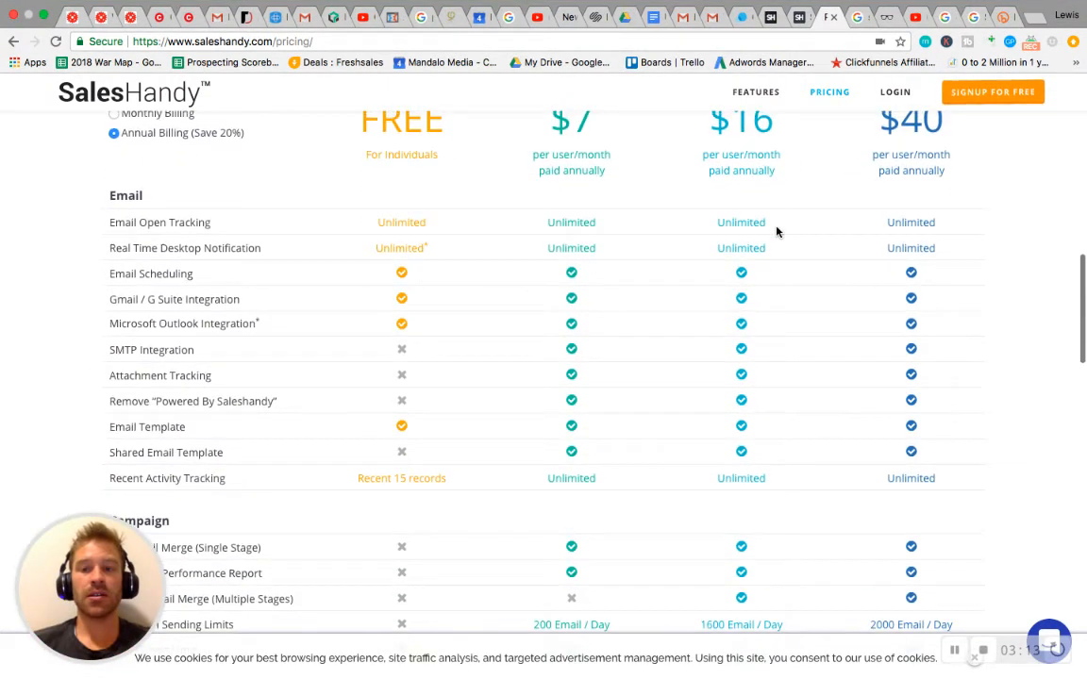
scroll("down", 3)
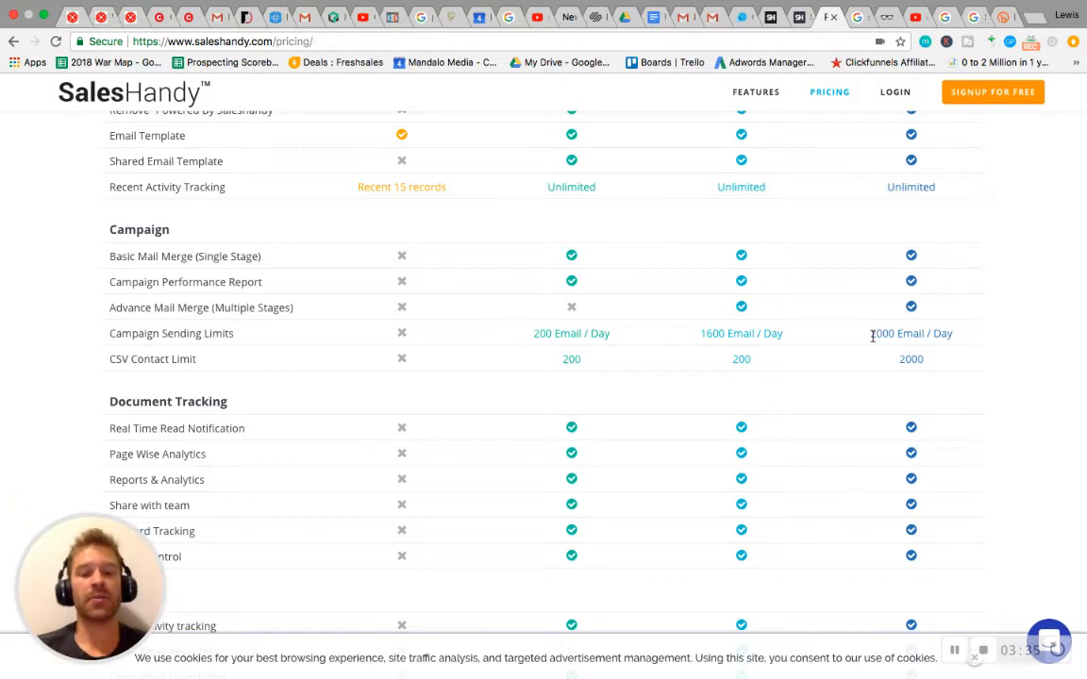
scroll("down", 3)
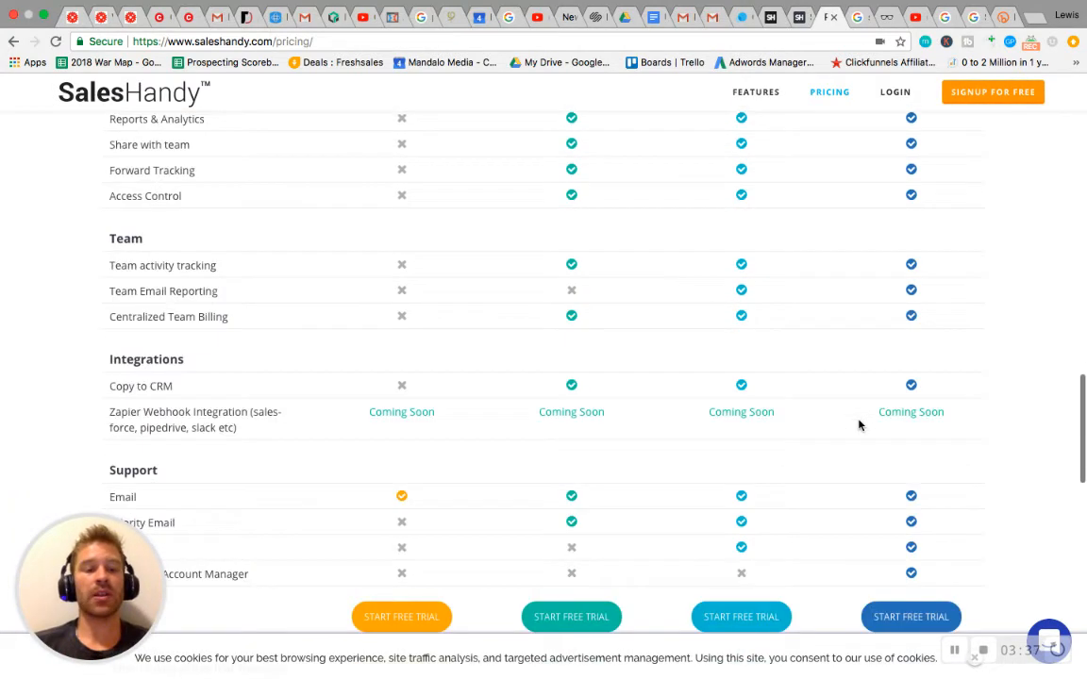
scroll("down", 3)
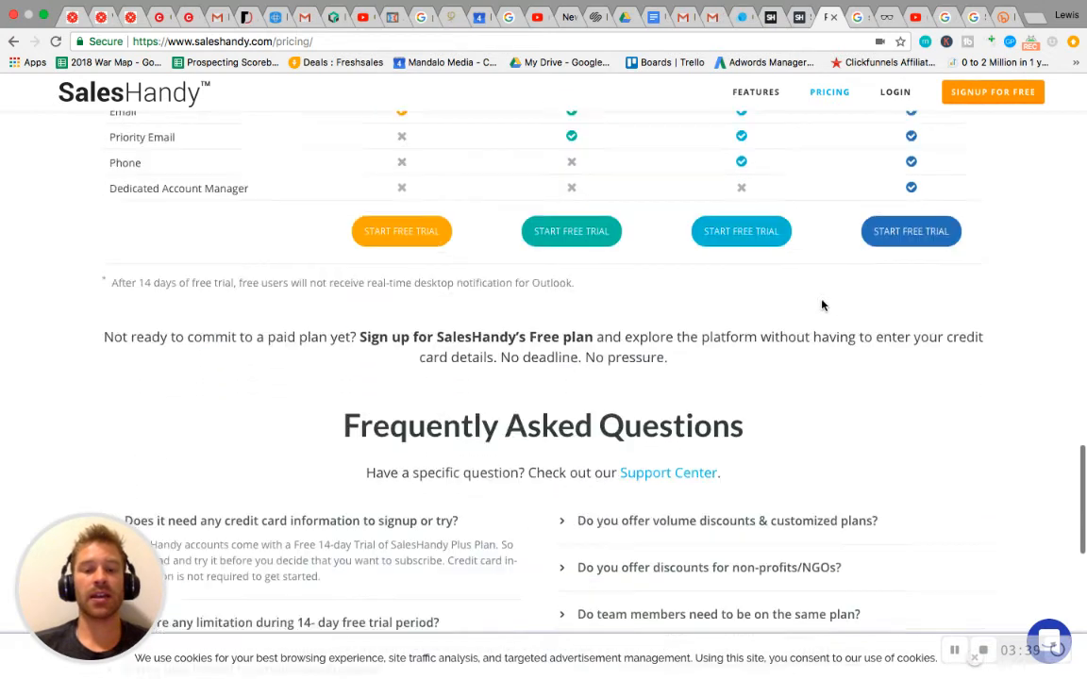
scroll("up", 3)
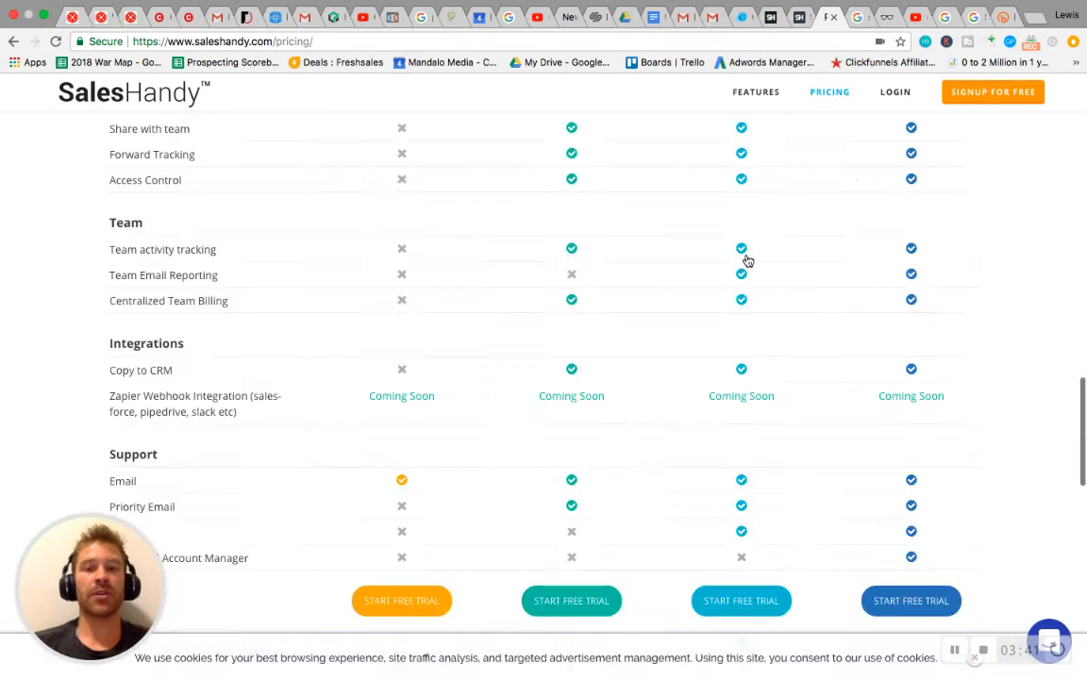
scroll("up", 3)
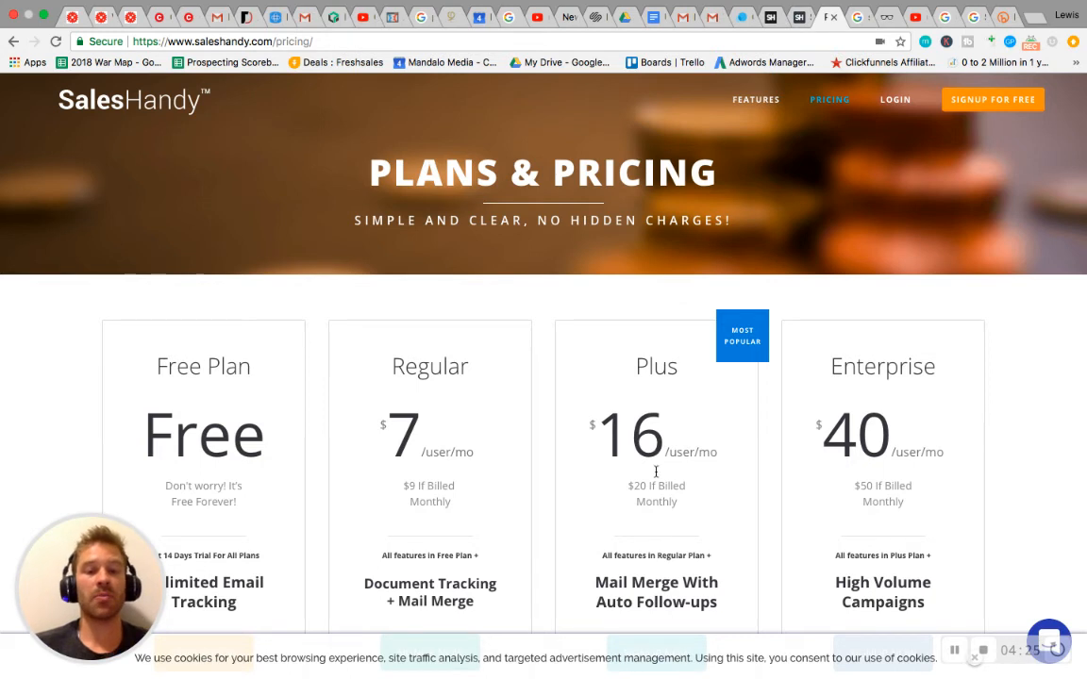
scroll("down", 3)
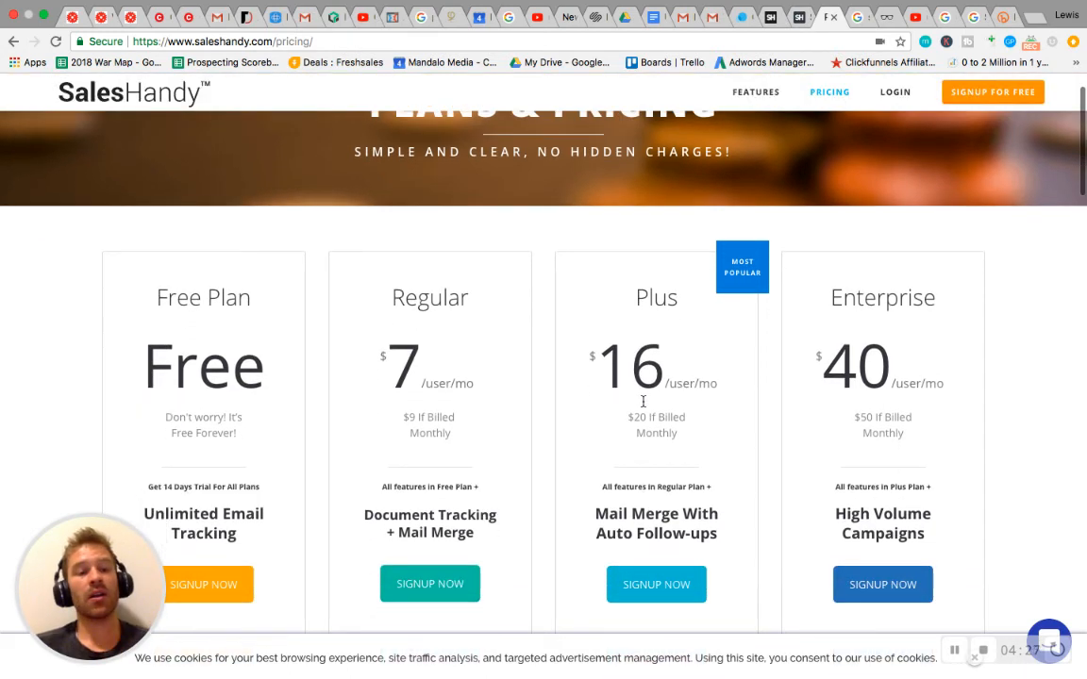
scroll("down", 3)
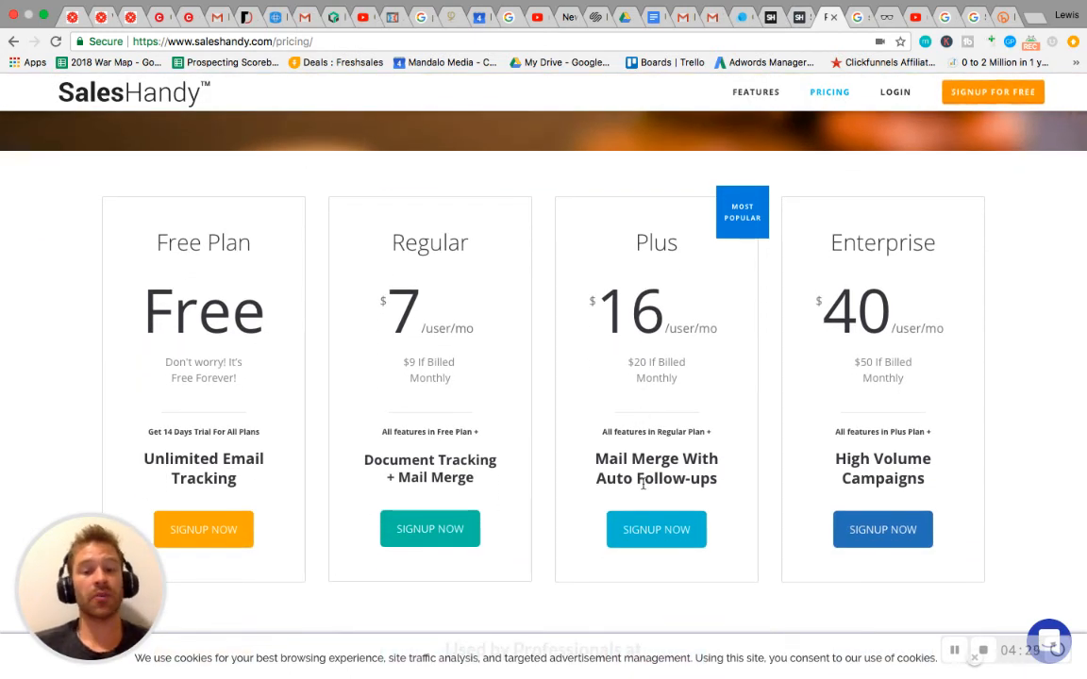
scroll("down", 3)
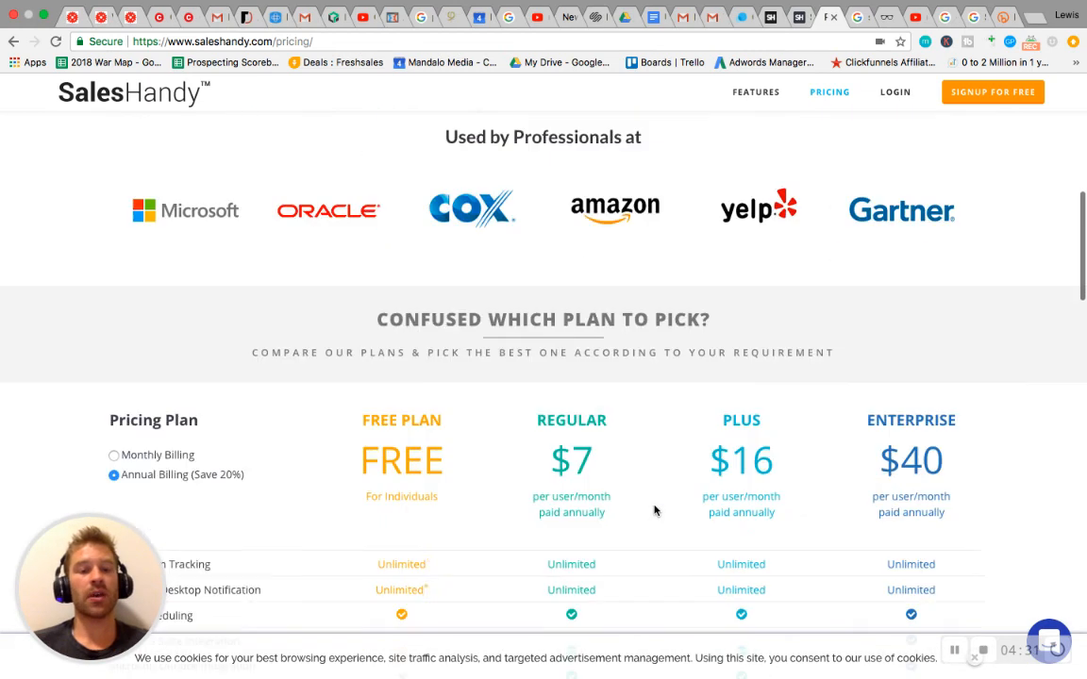
scroll("down", 3)
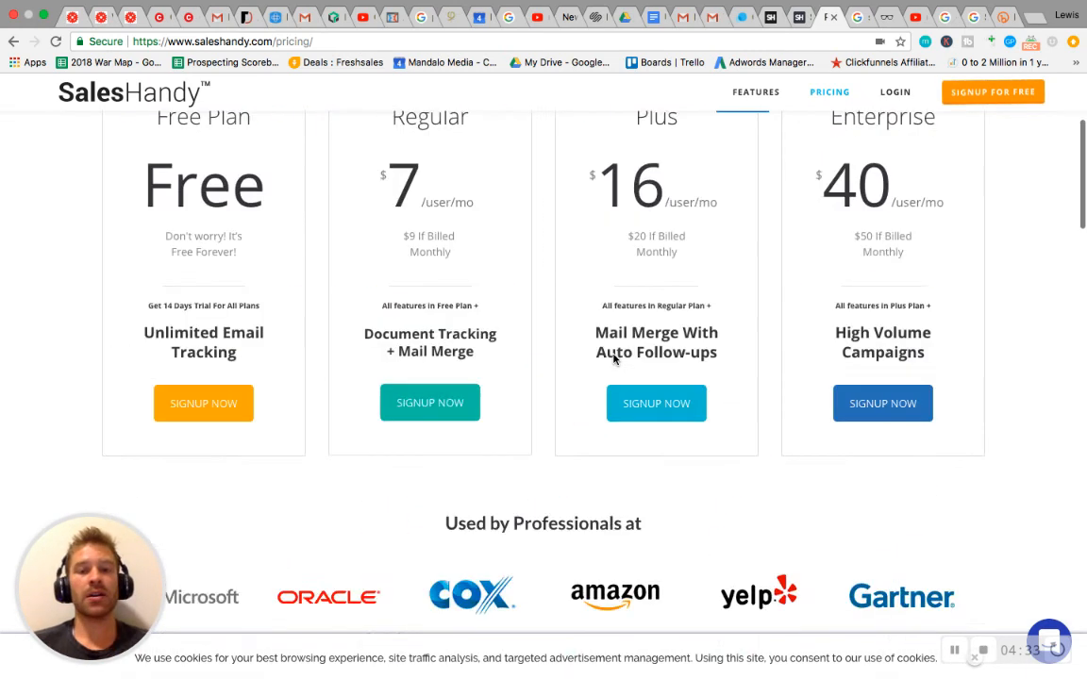
scroll("up", 3)
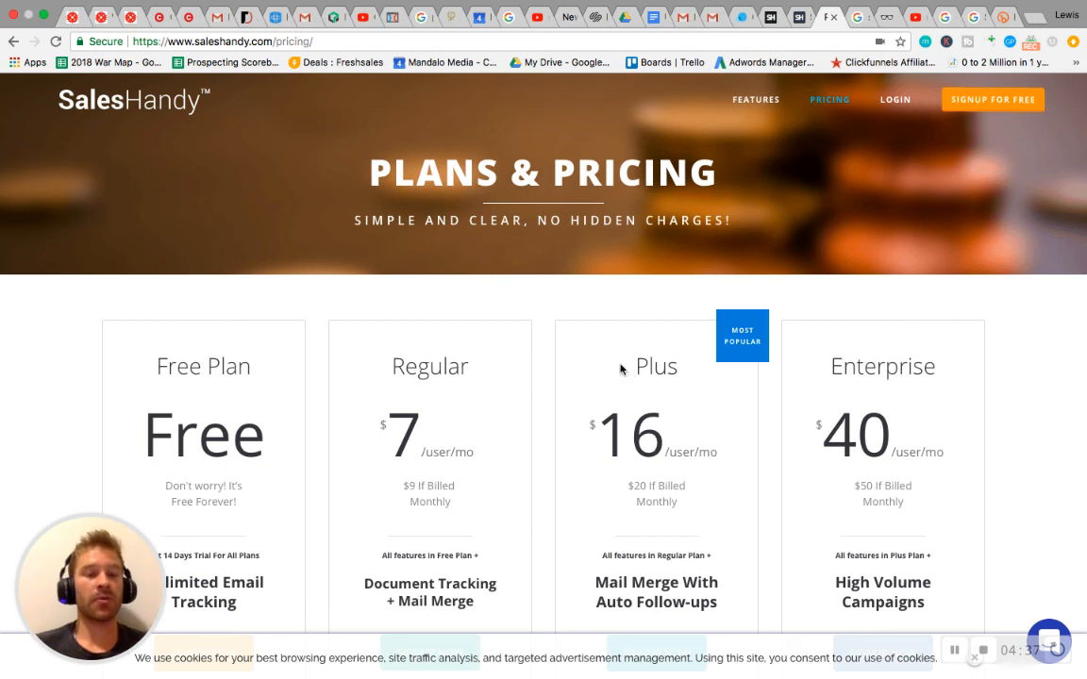
mouse_move(687, 663)
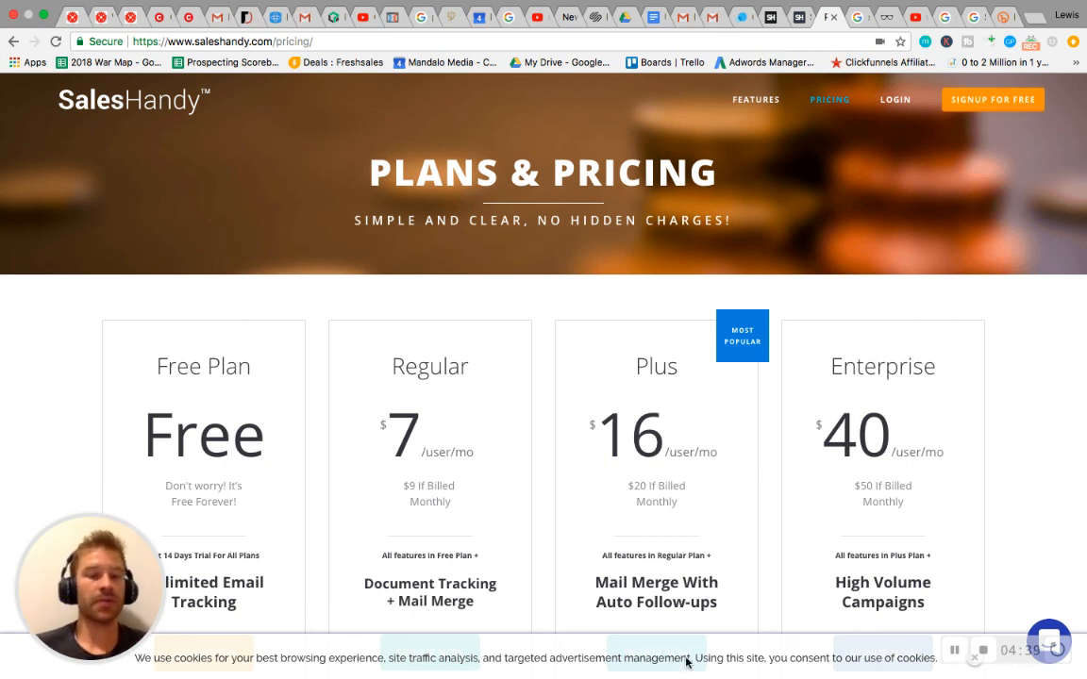